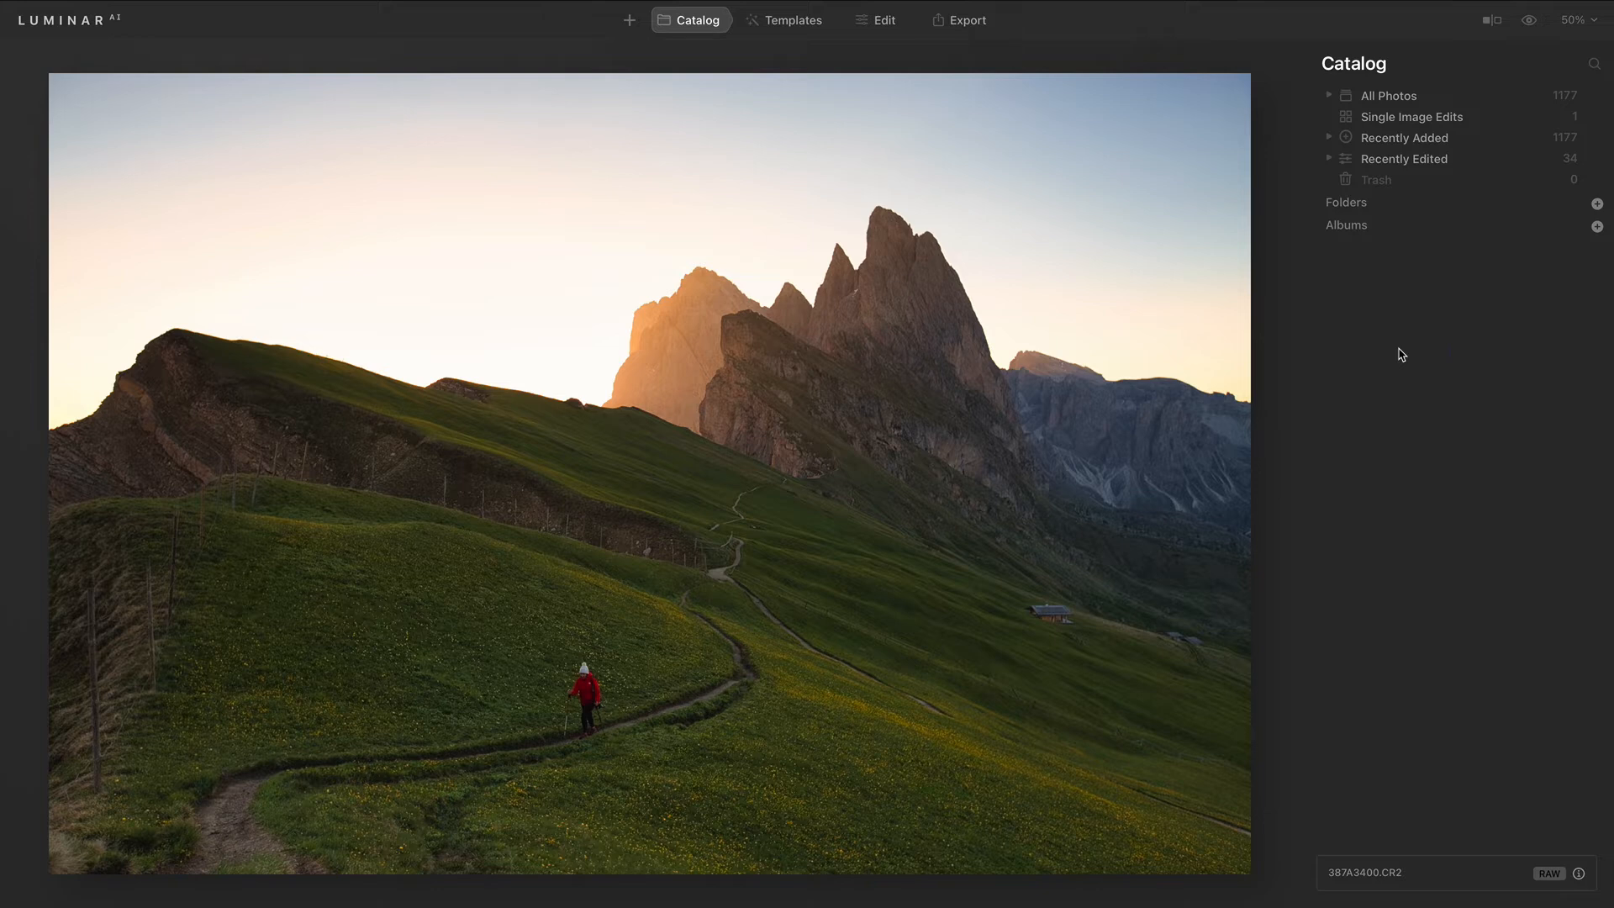
Switch from the Catalog to the Edit module so the mountain photo's tools are available.
{"action": "left_click", "coordinate": [883, 20]}
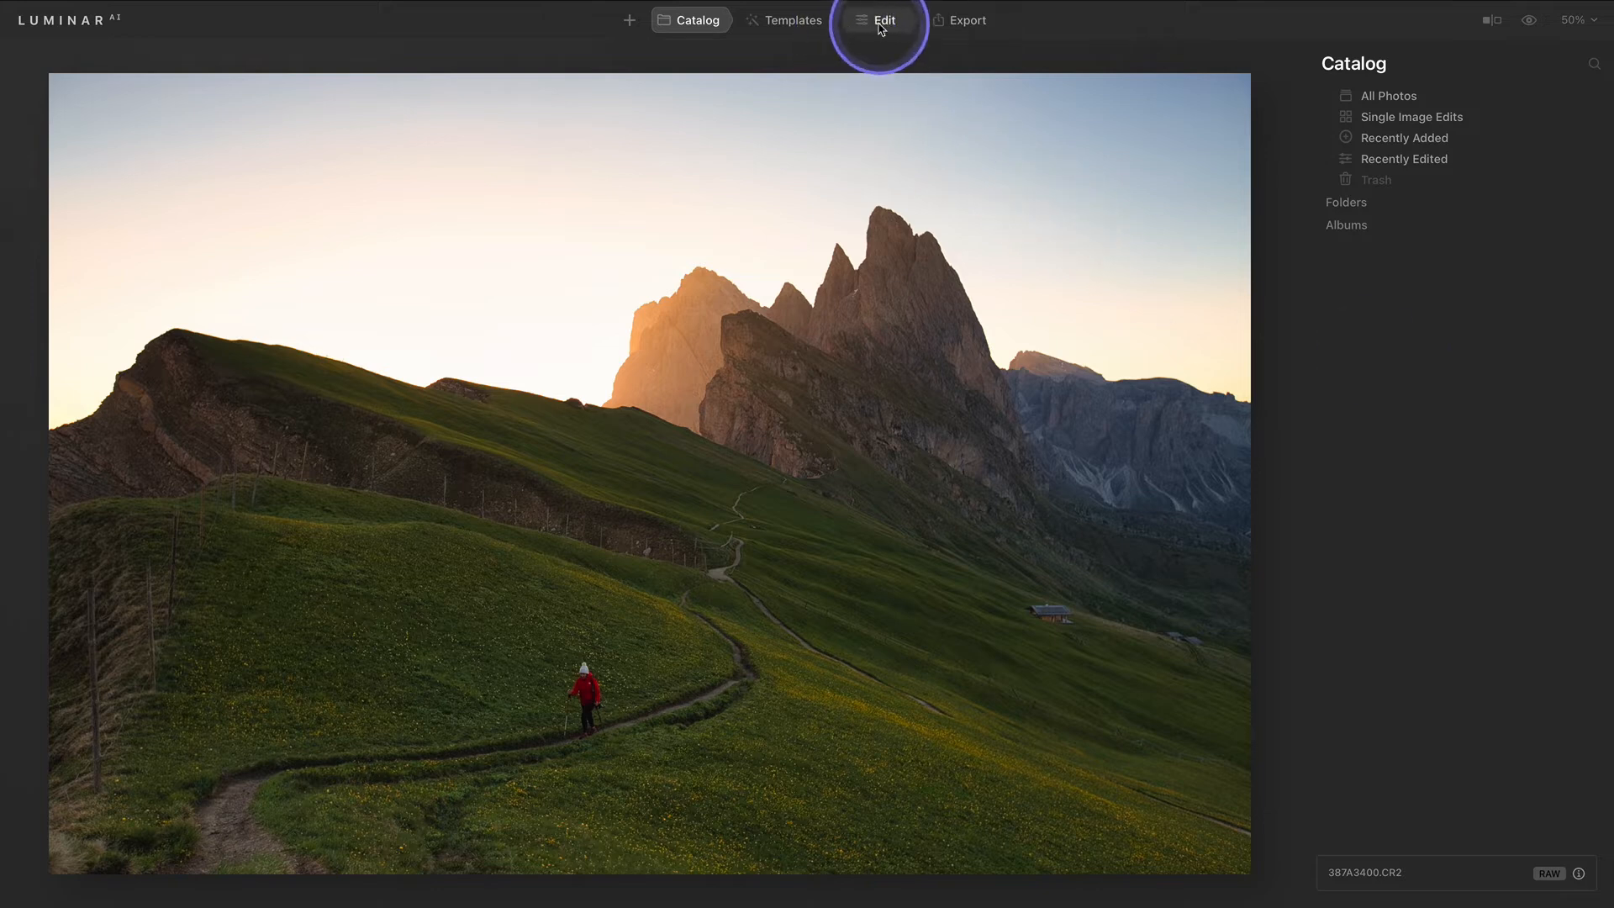
{"action": "left_click", "coordinate": [883, 20]}
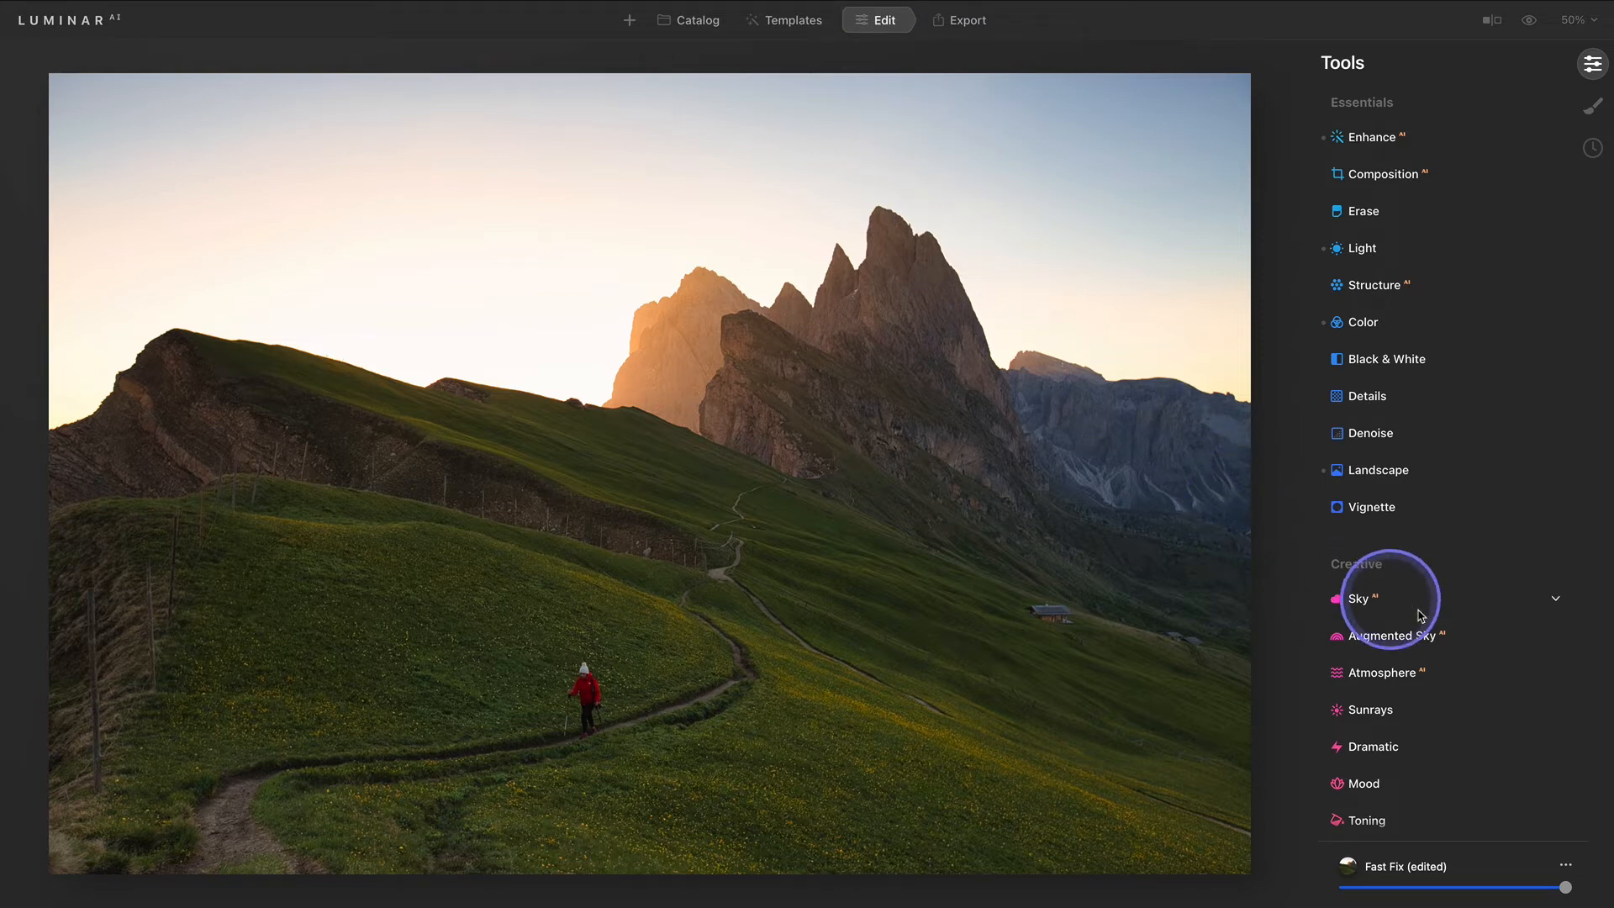
In Sky AI, swap the plain sky for the Sunset 1 dramatic sky.
{"action": "left_click", "coordinate": [1360, 599]}
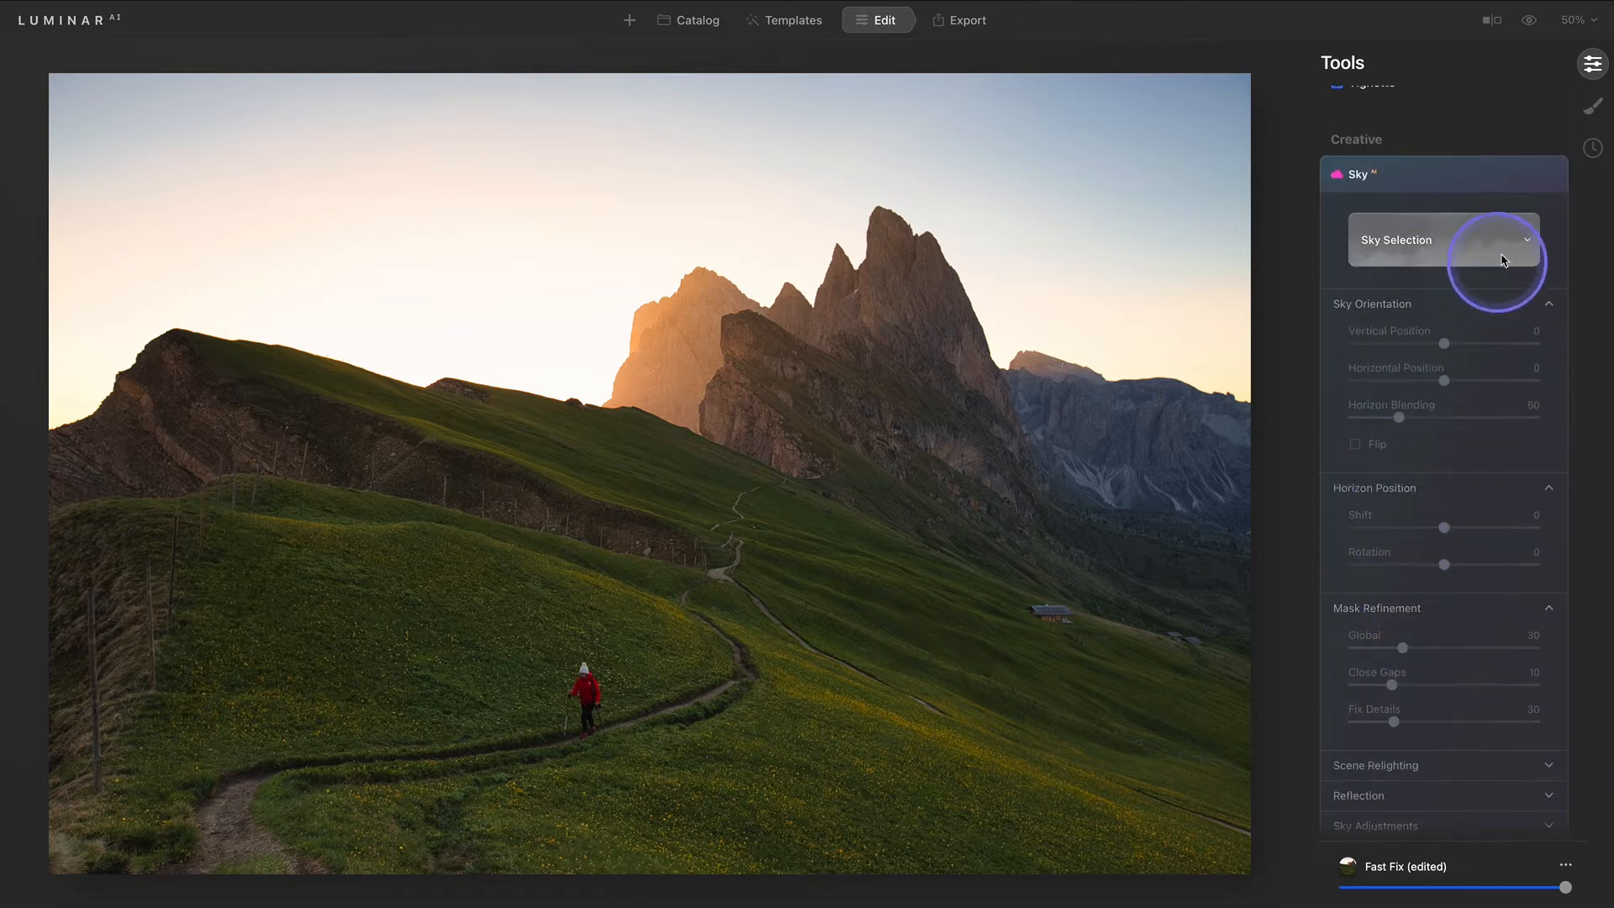
{"action": "left_click", "coordinate": [1441, 241]}
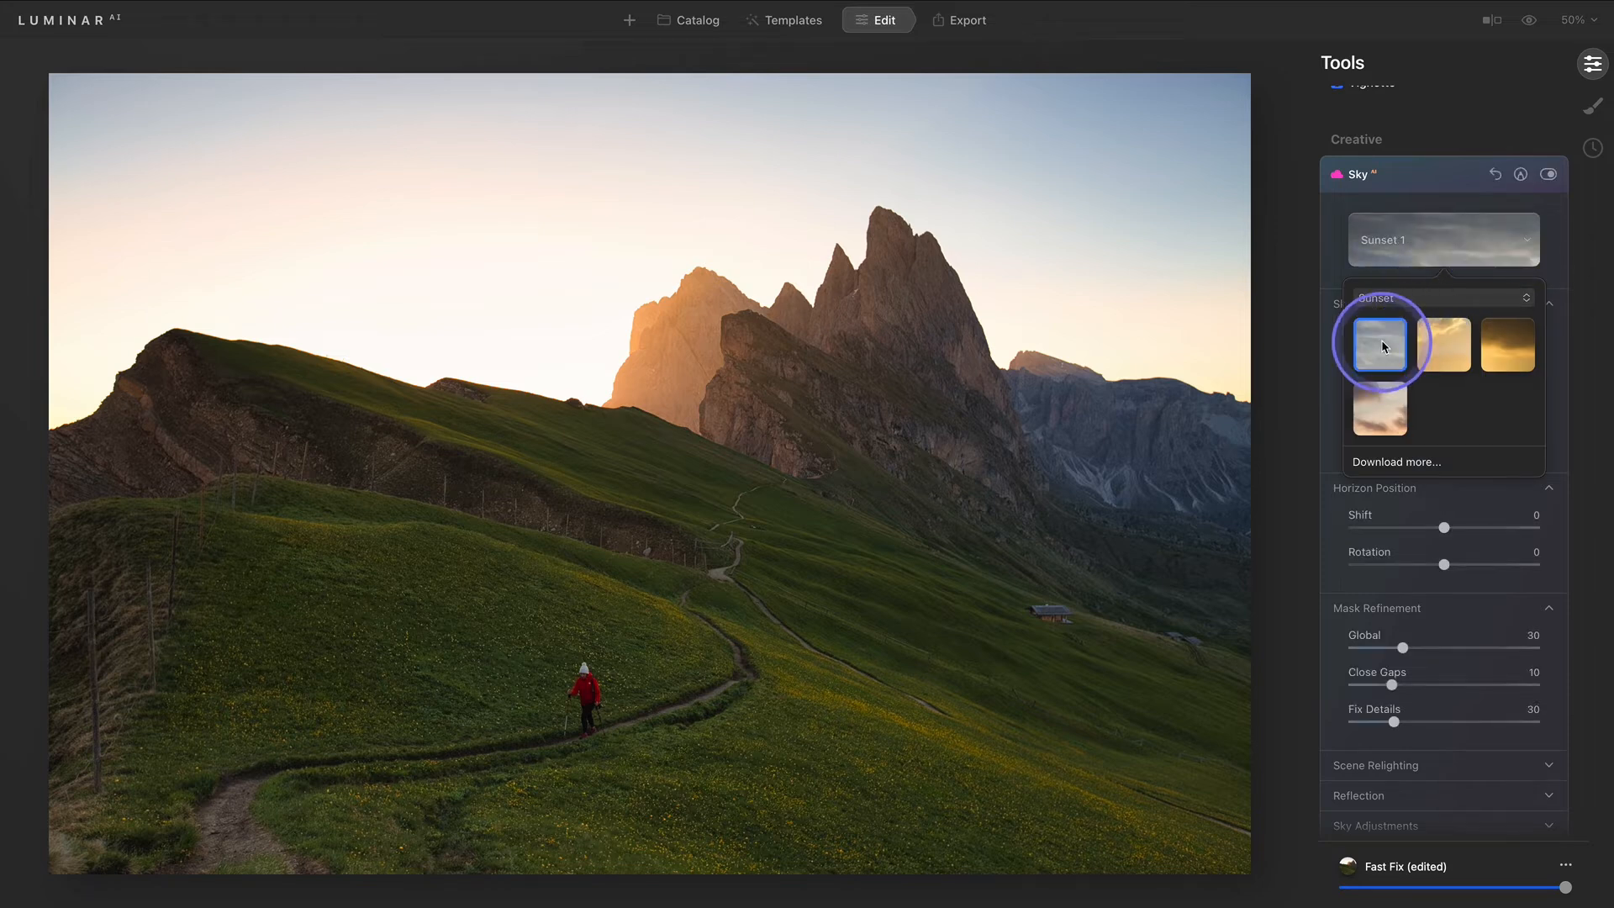
{"action": "left_click", "coordinate": [1379, 345]}
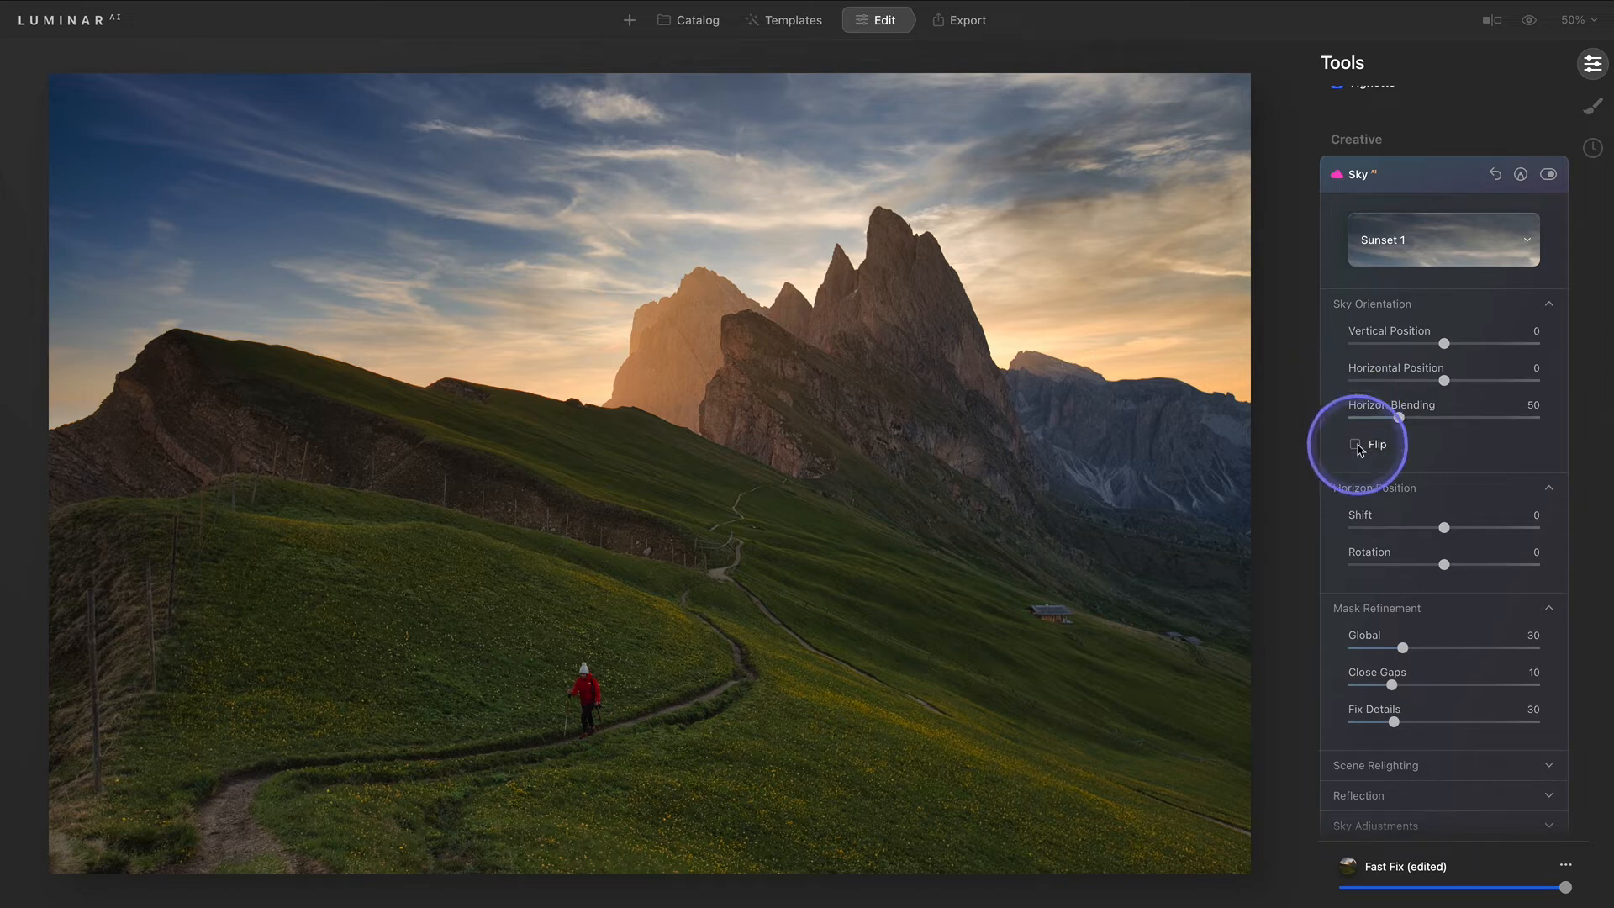
Enable Flip under Sky Orientation so the sunset glow sits on the left.
{"action": "left_click", "coordinate": [1355, 444]}
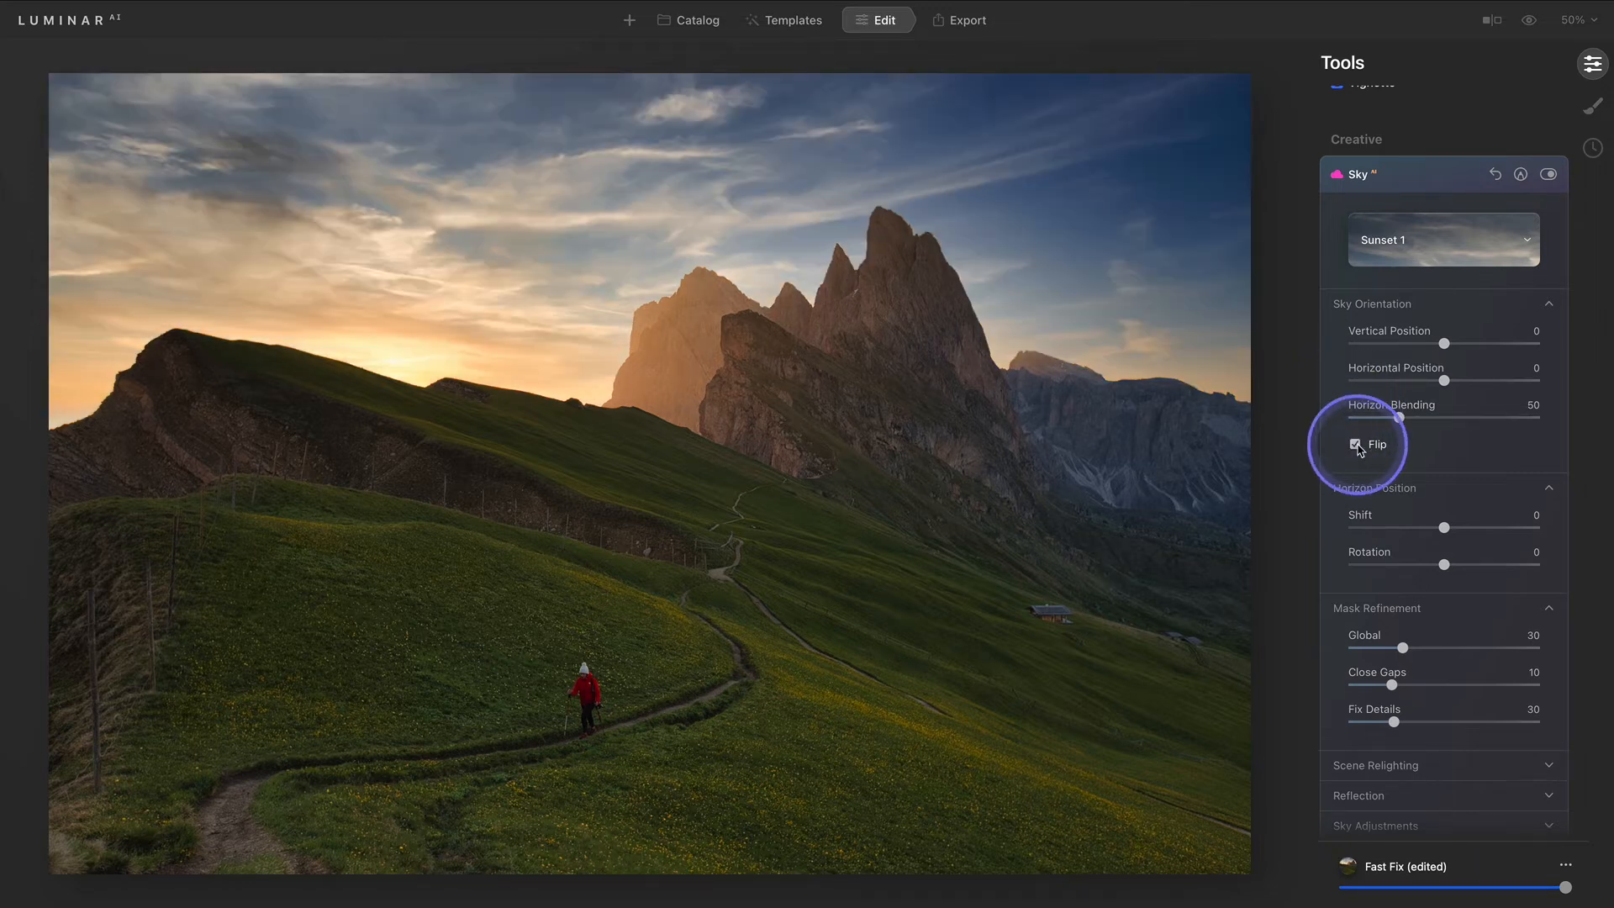